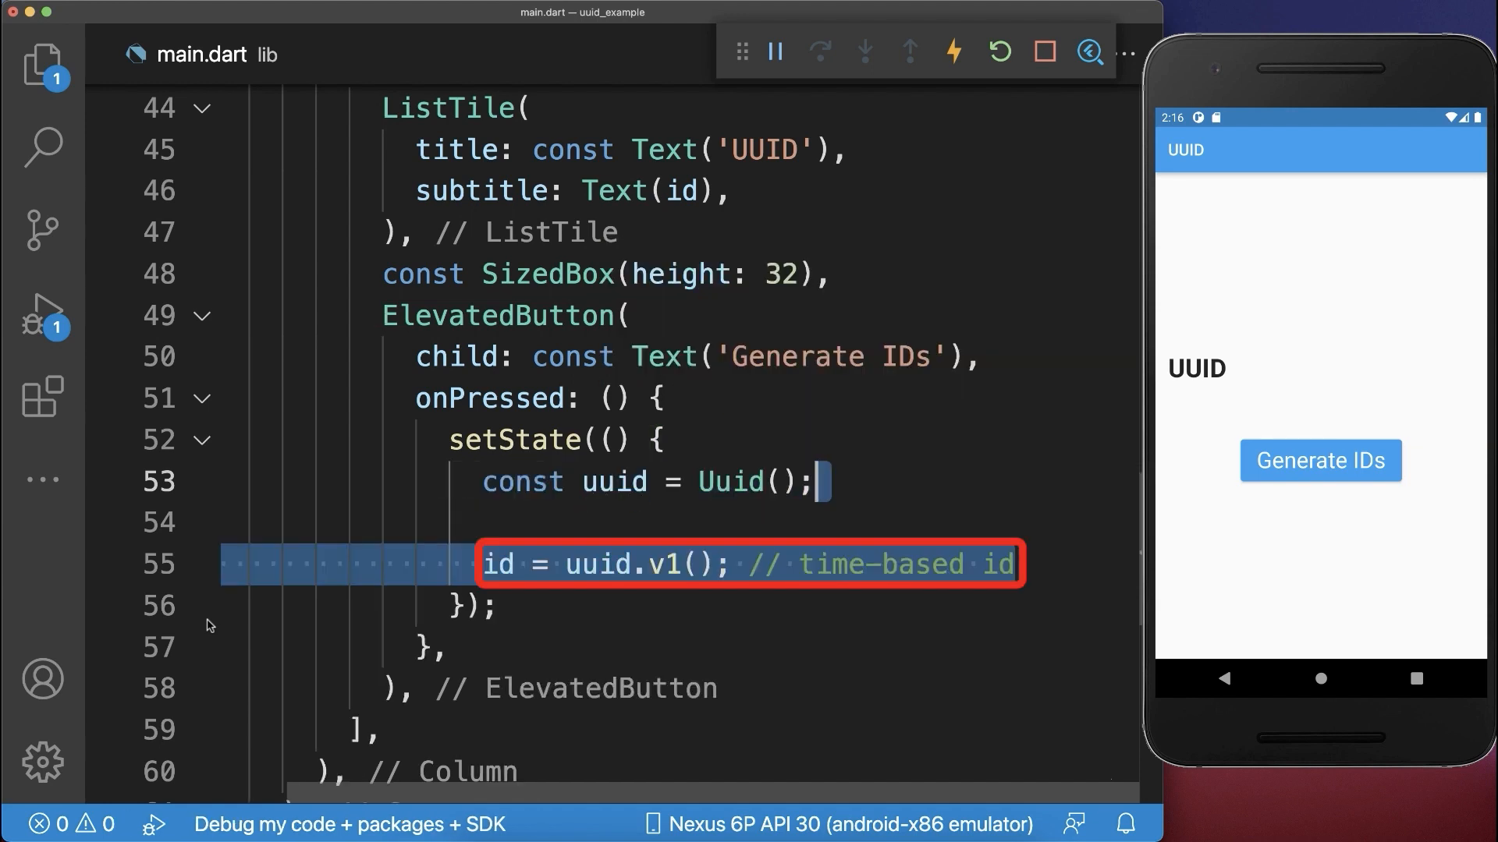
Tap Generate IDs four times to produce successive time-based uuid.v1() values
click(1320, 460)
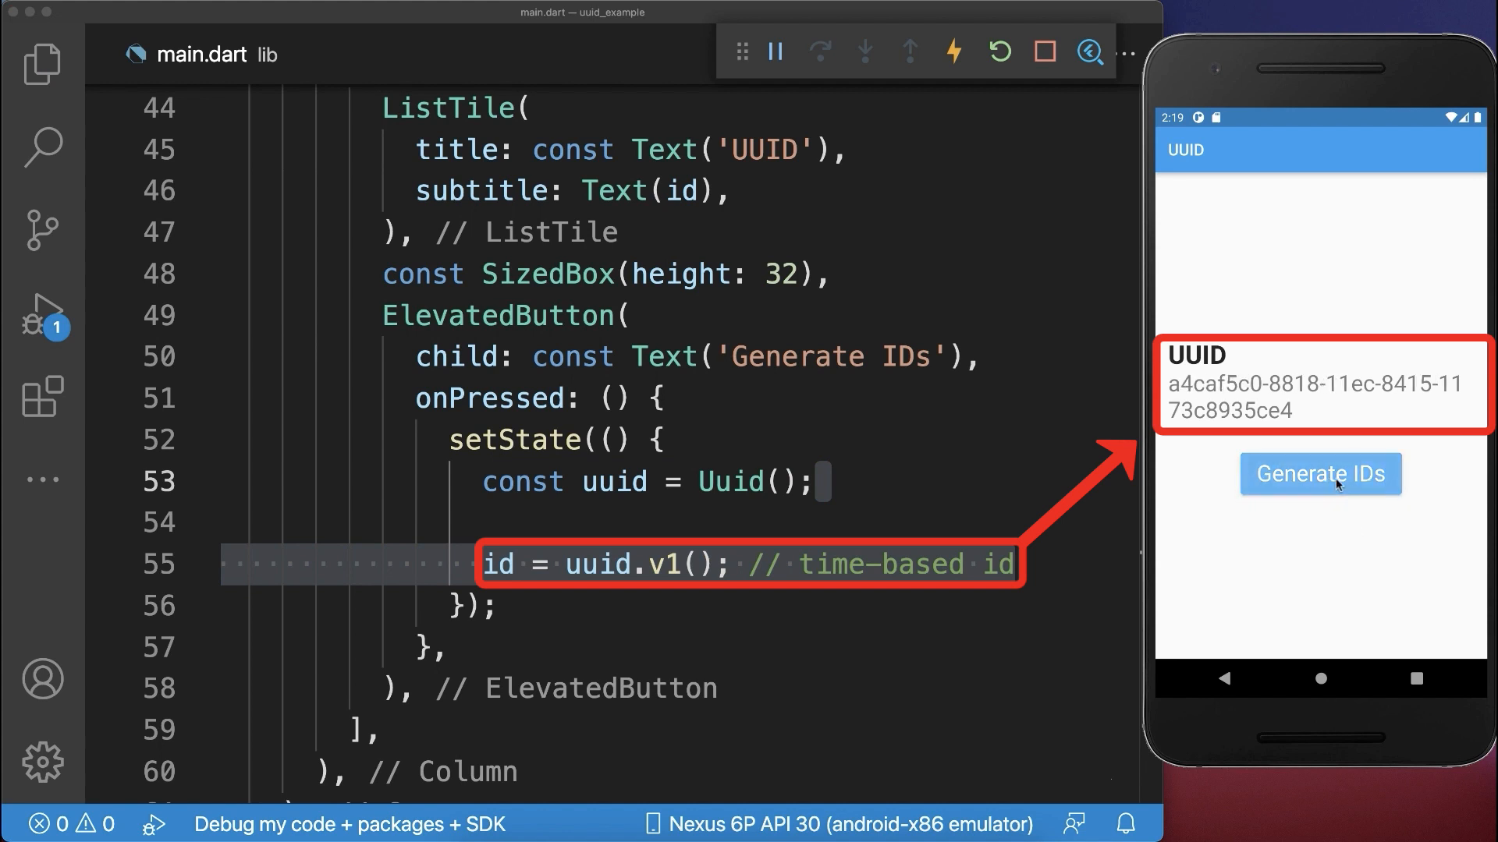
click(1320, 474)
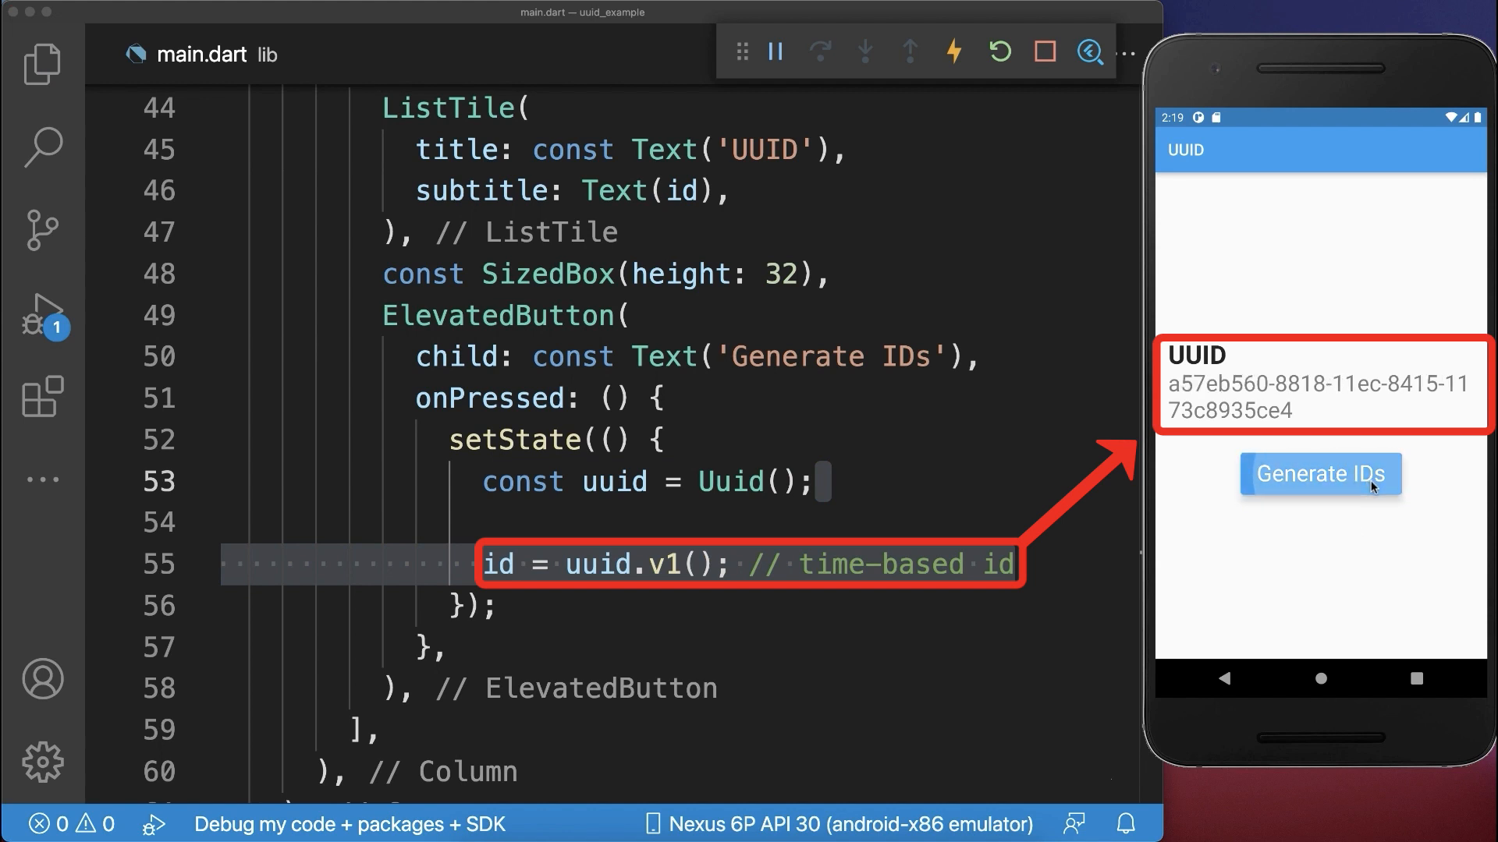
click(1320, 474)
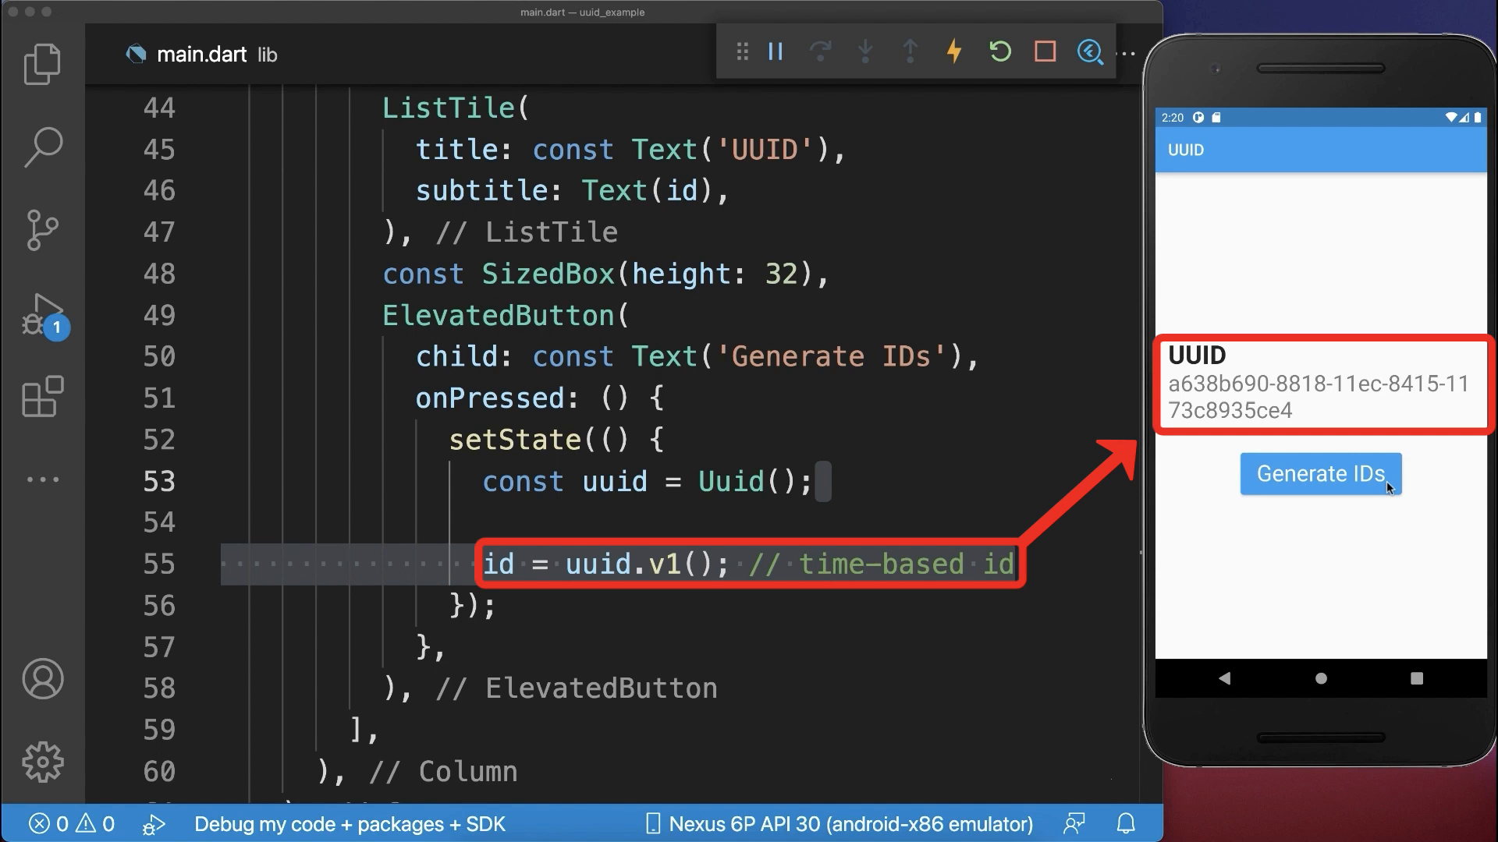
click(1320, 474)
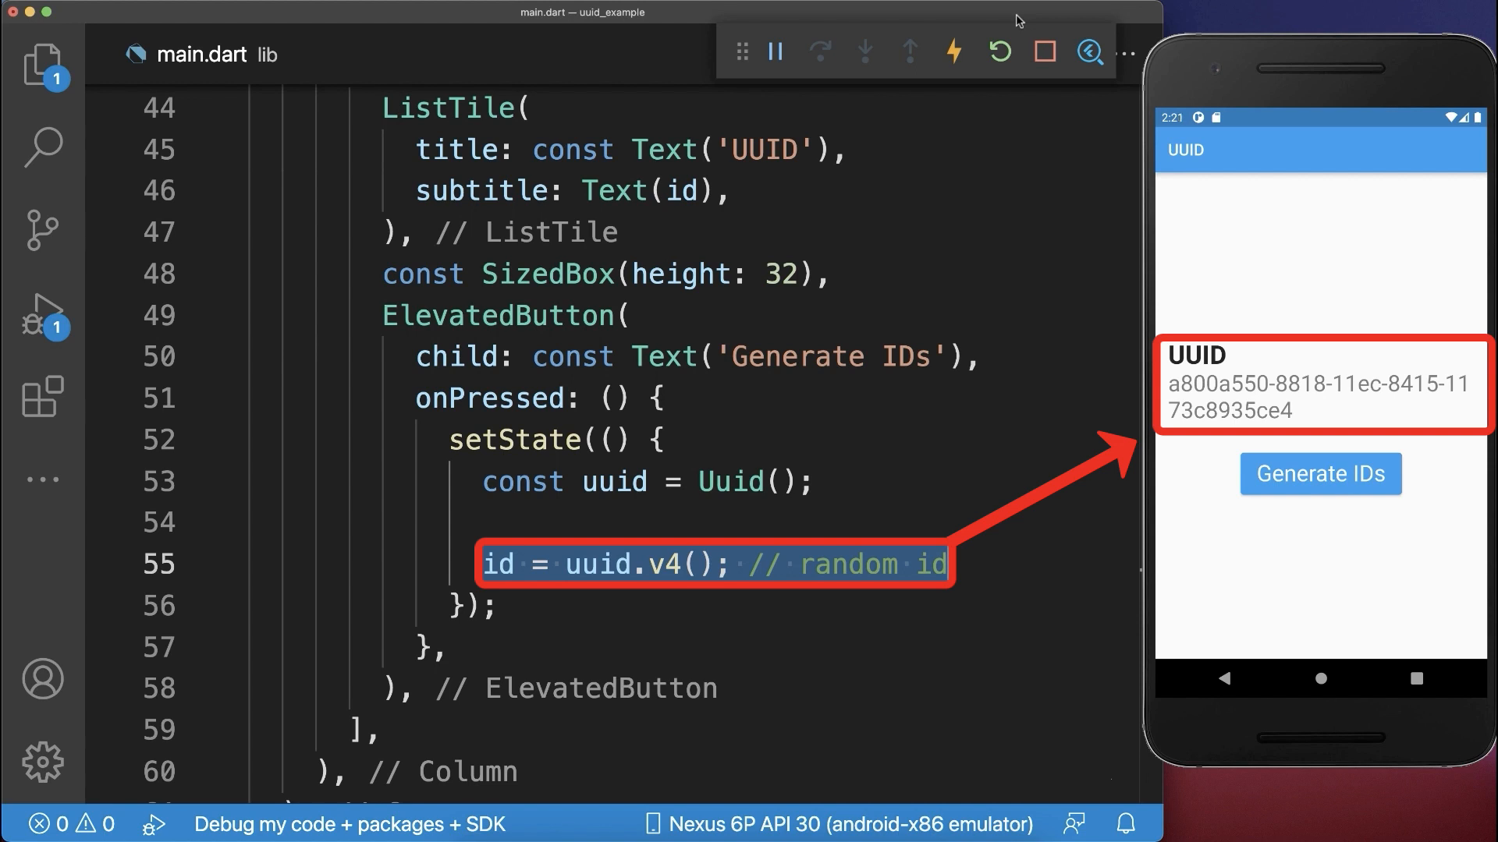
Tap Generate IDs three times to produce successive random uuid.v4() values
click(1319, 474)
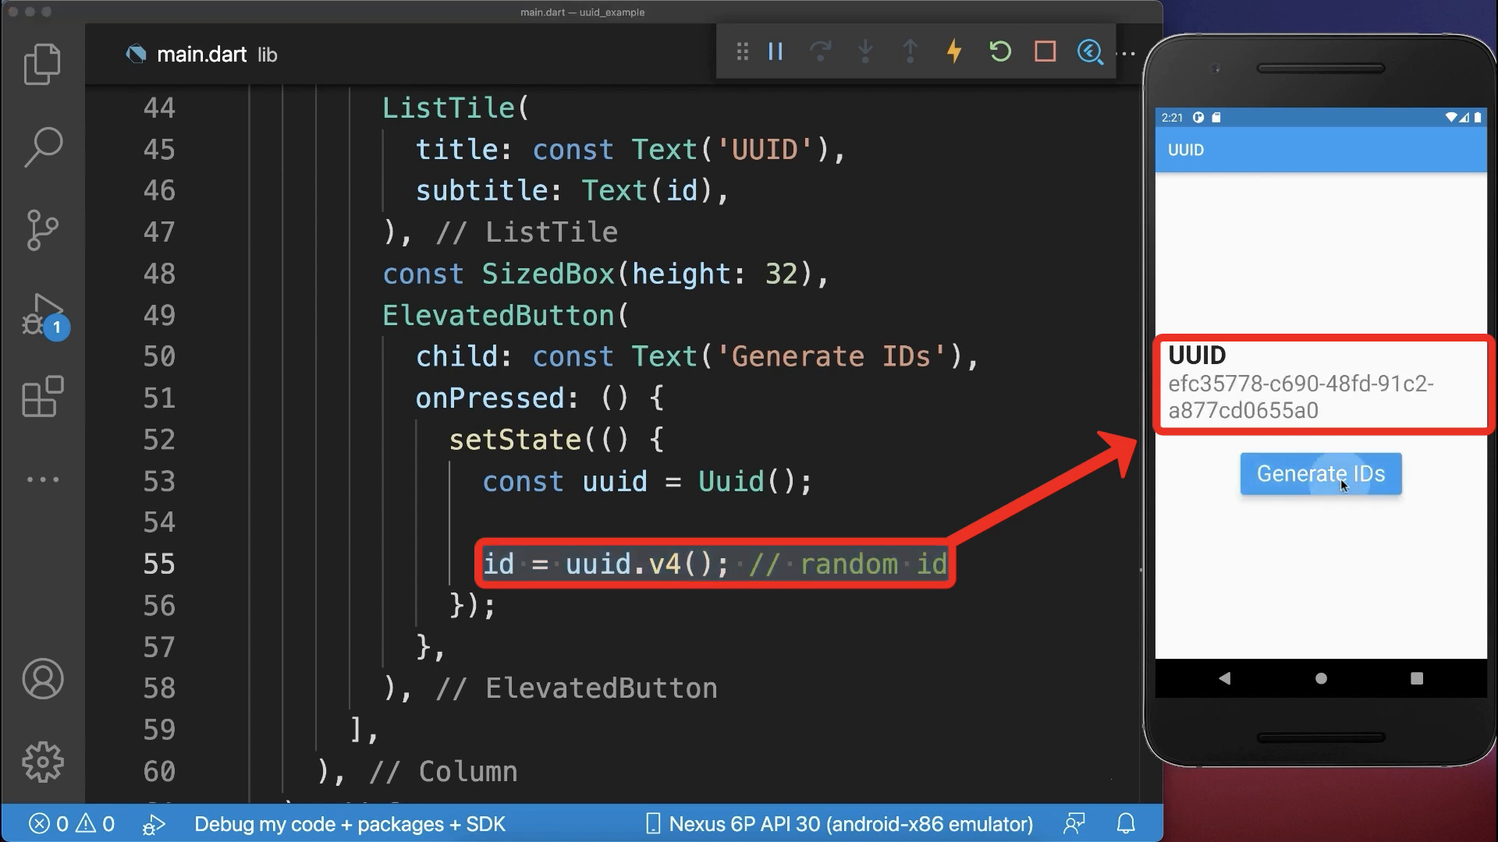
click(1319, 474)
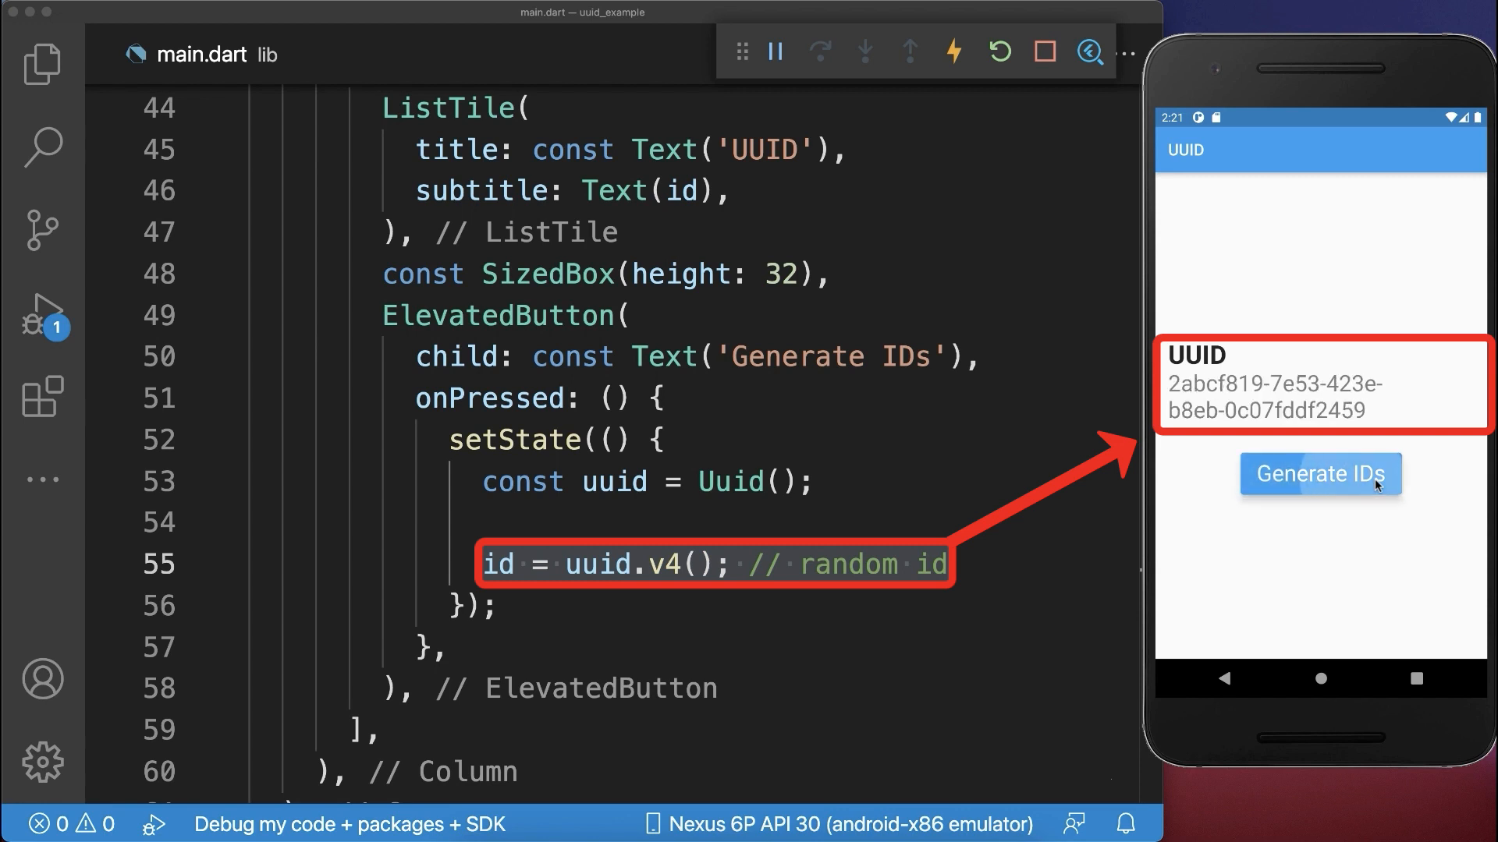
click(1320, 473)
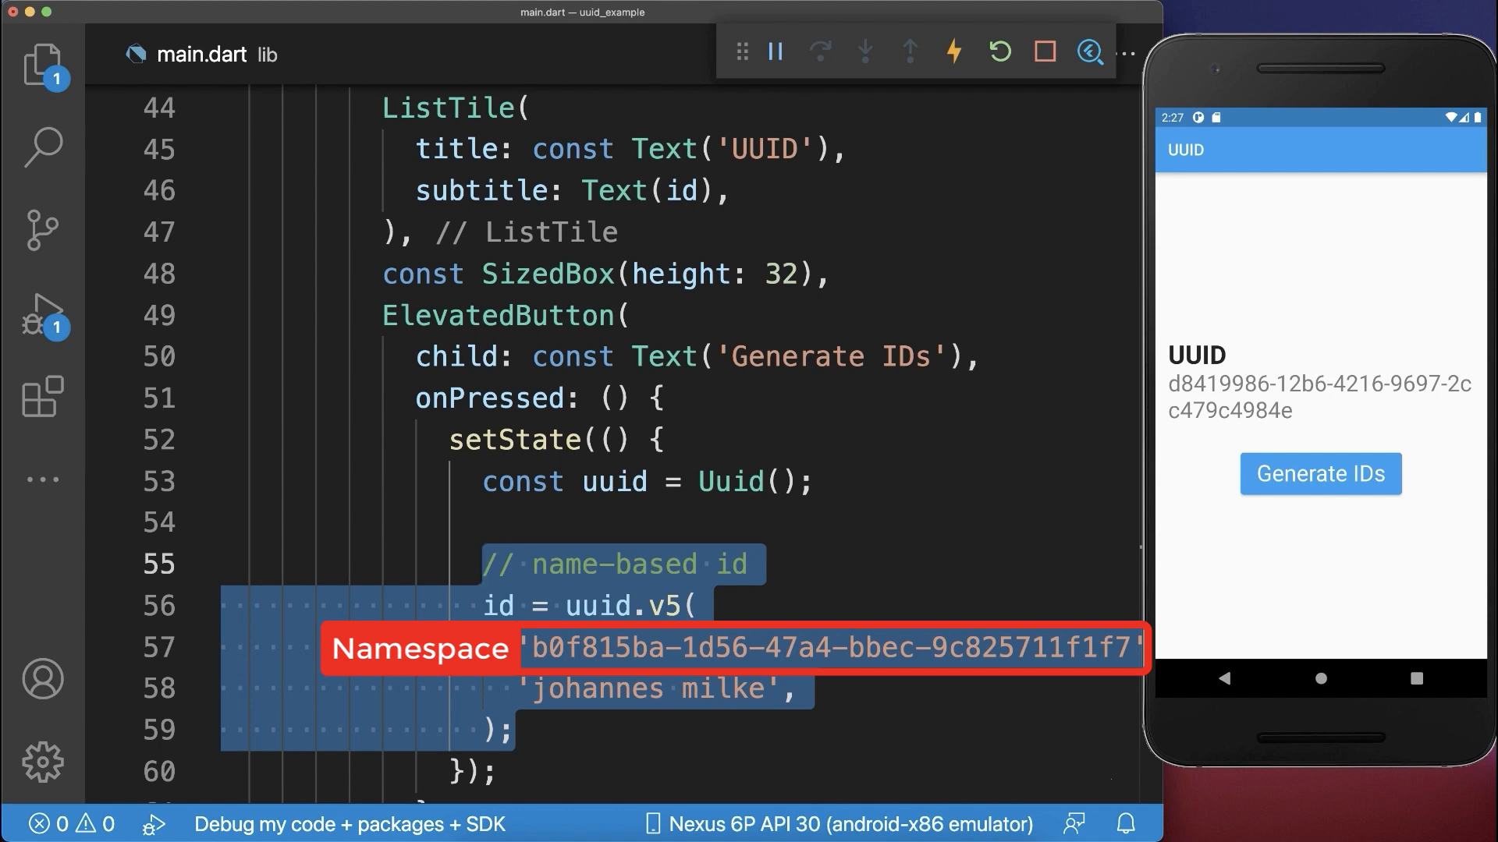
Tap Generate IDs to show the v5 UUID from the namespace string and name
click(1320, 474)
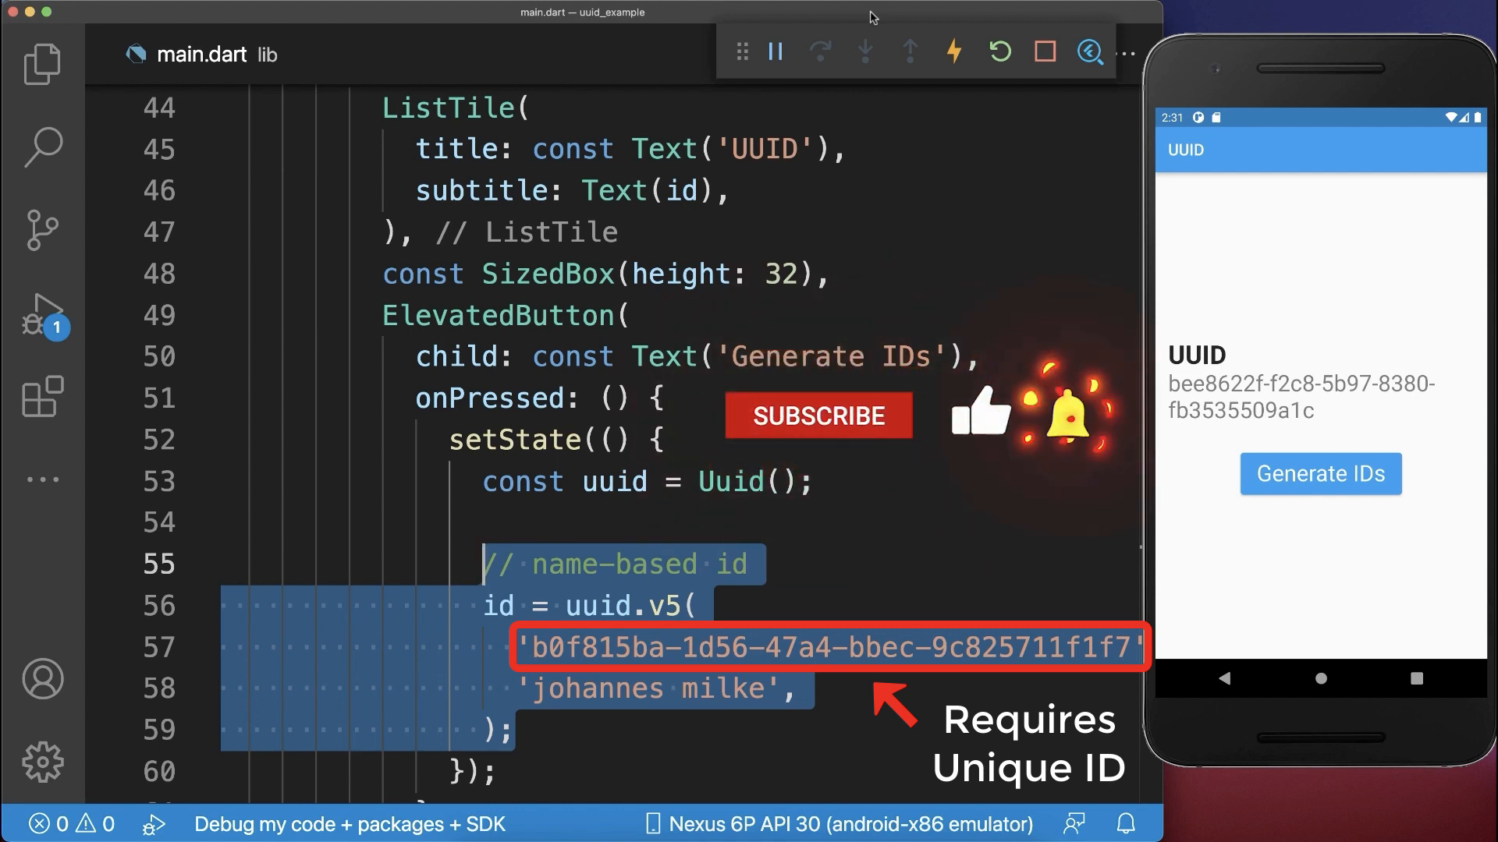
click(816, 415)
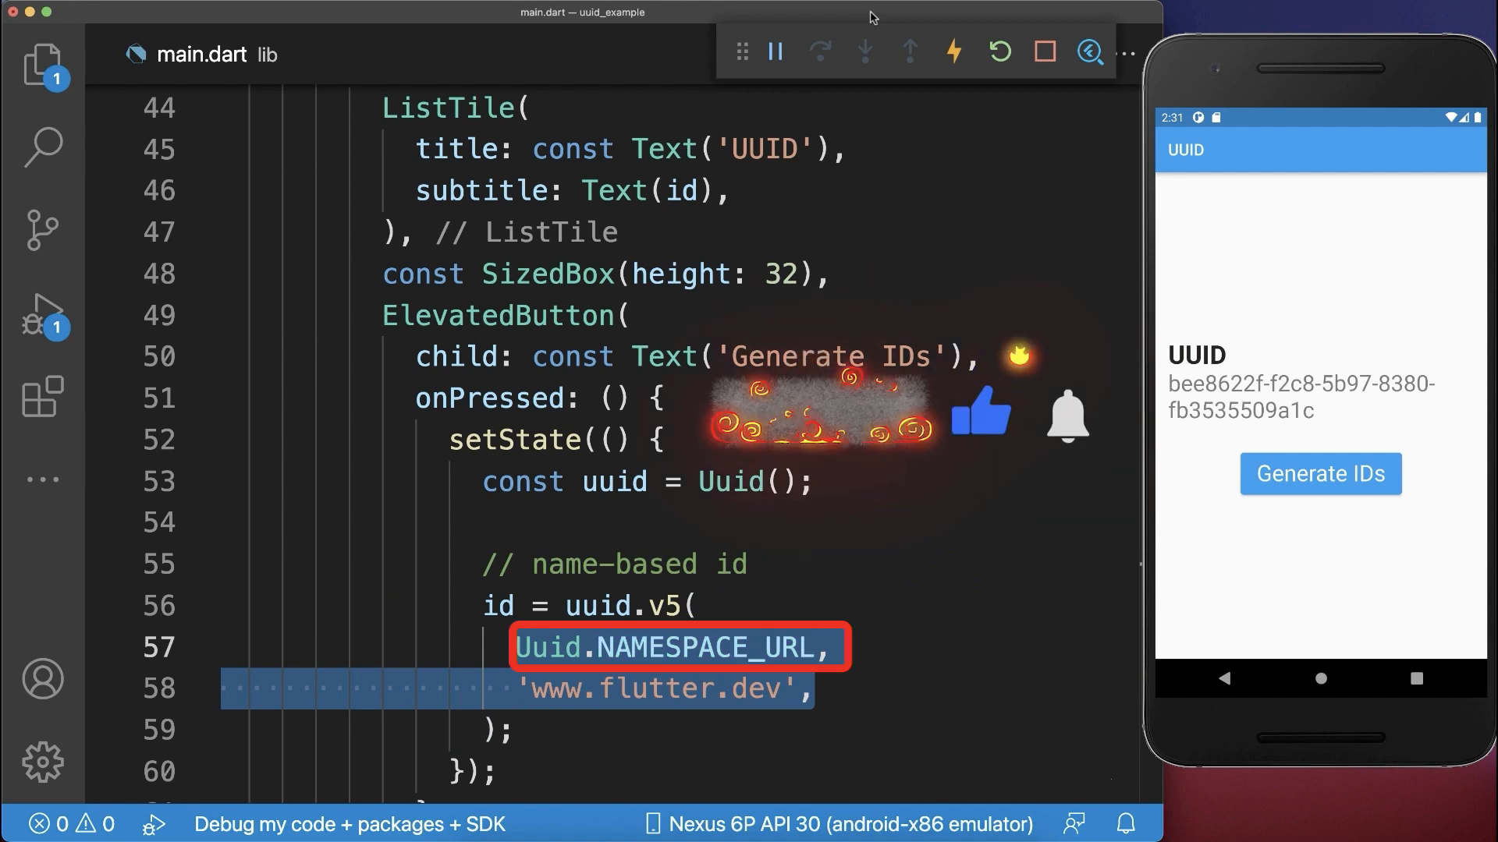
click(1319, 474)
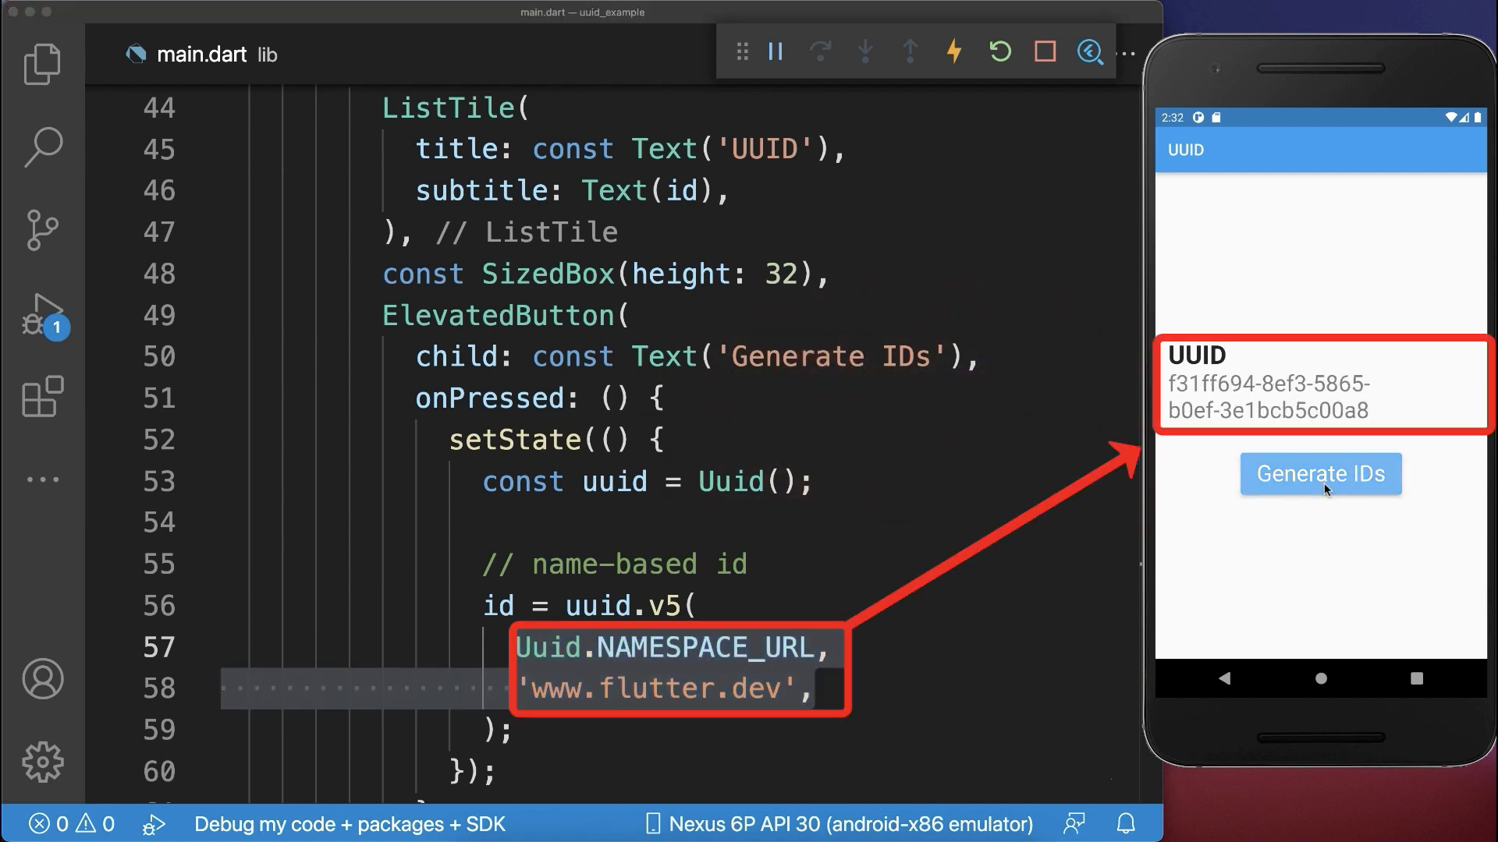